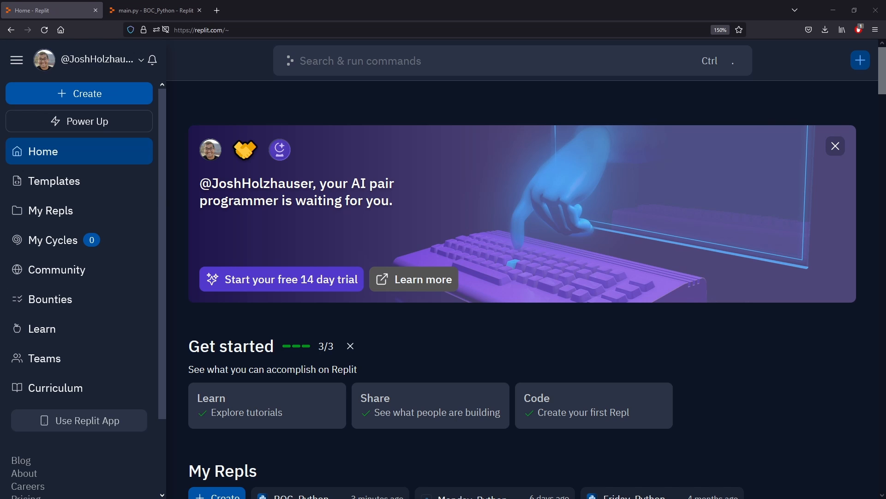
pyautogui.moveTo(133, 225)
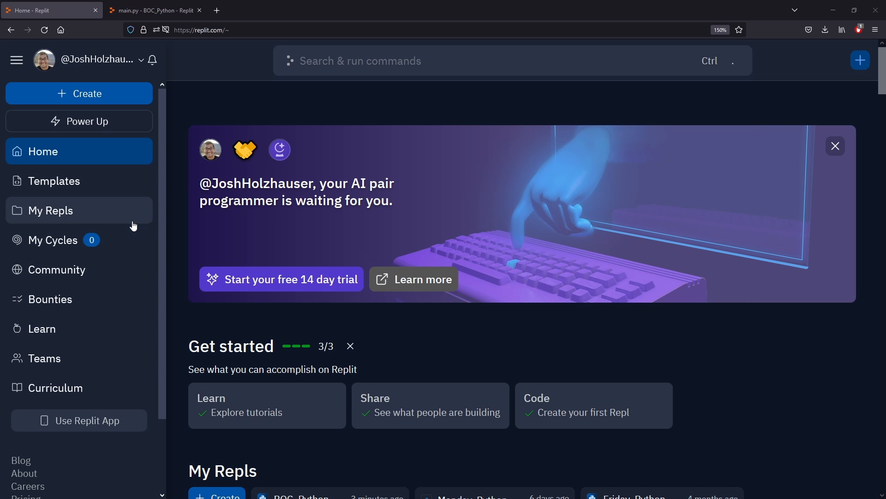
# From the Replit home dashboard, toggle the site theme to light and back to dark
pyautogui.scroll(-3)
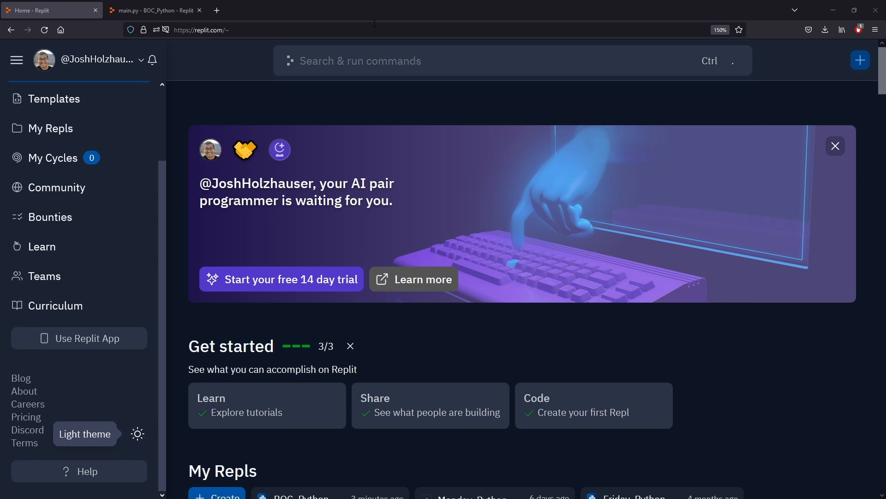
pyautogui.click(157, 10)
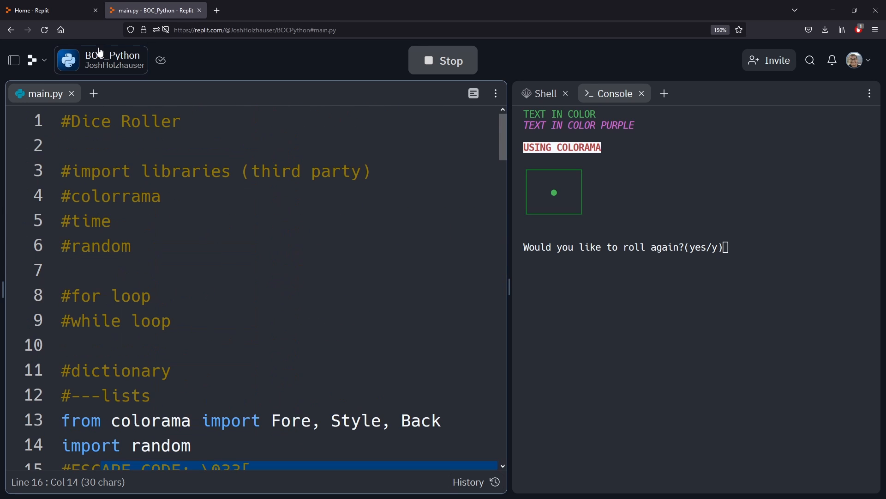
pyautogui.click(41, 10)
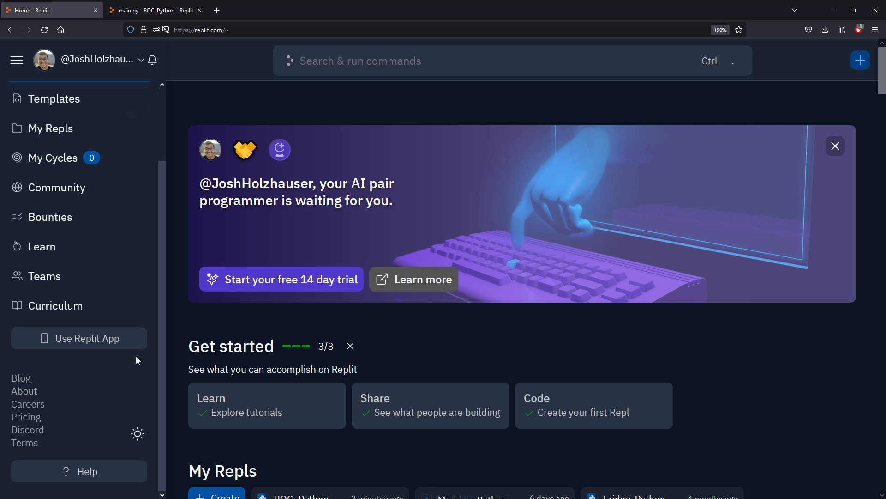
pyautogui.click(16, 60)
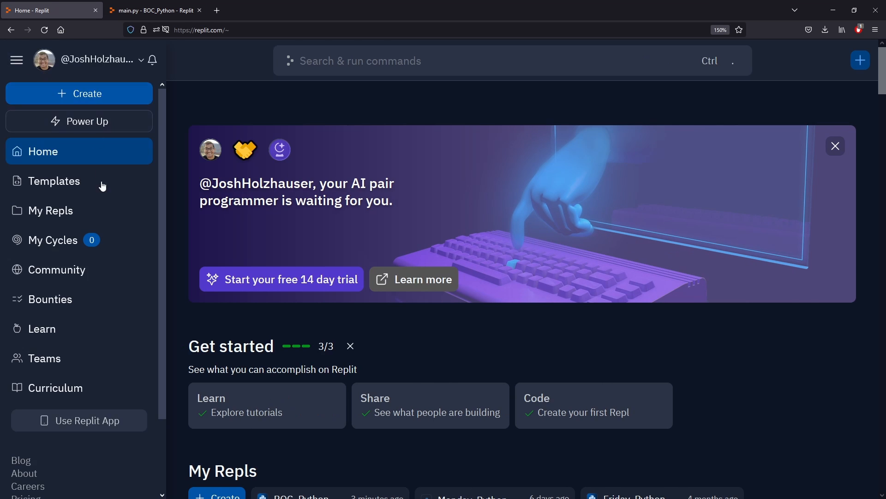
pyautogui.scroll(-3)
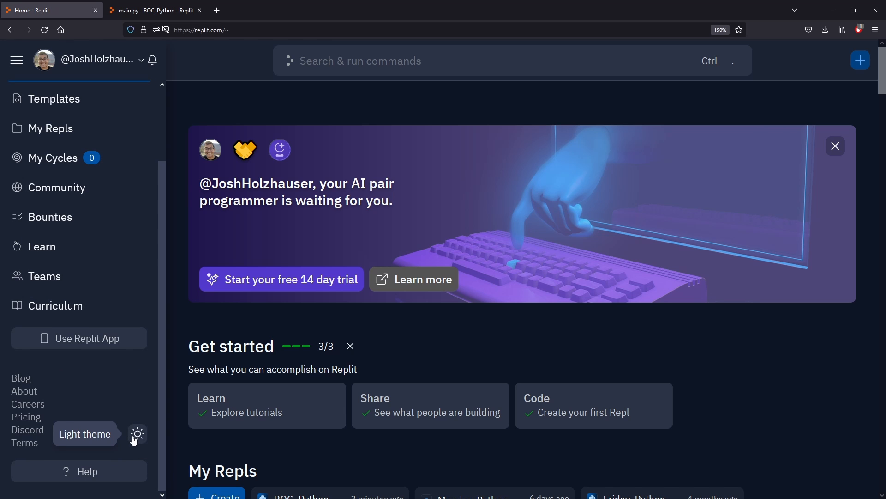
pyautogui.click(136, 434)
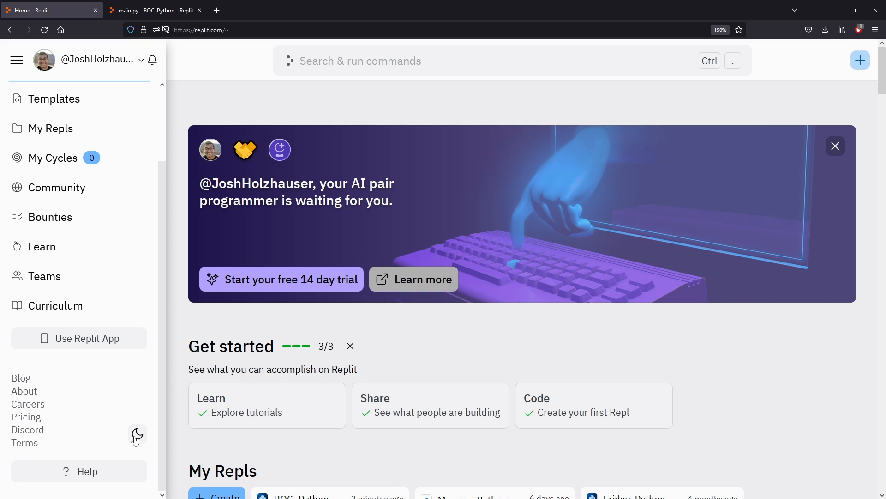
pyautogui.click(137, 434)
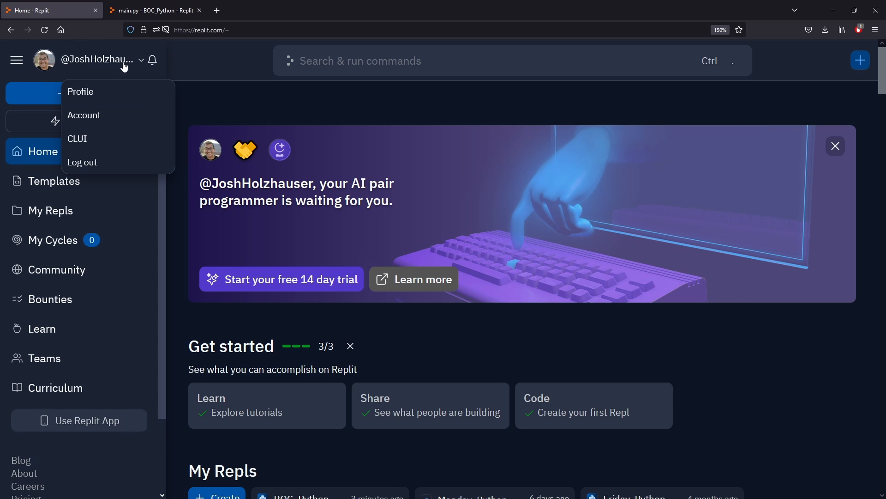
# In Account settings' Themes section, show Custom themes and start creating a new theme
pyautogui.click(83, 114)
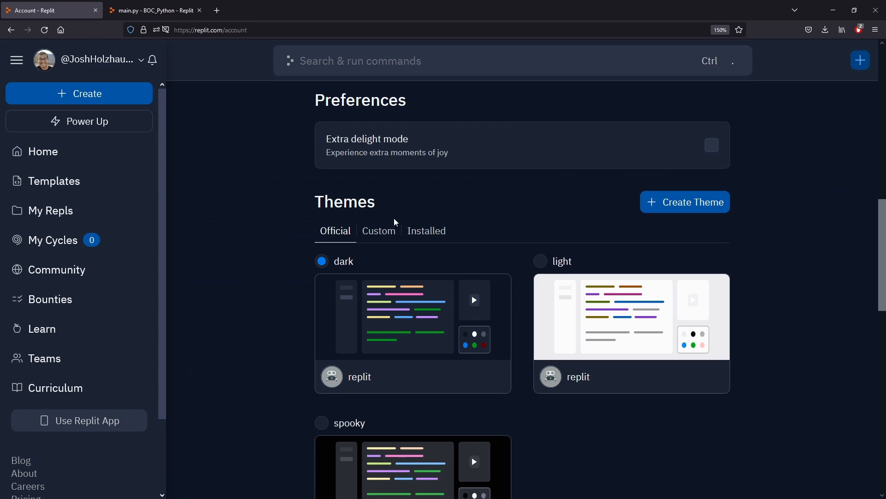
pyautogui.moveTo(670, 222)
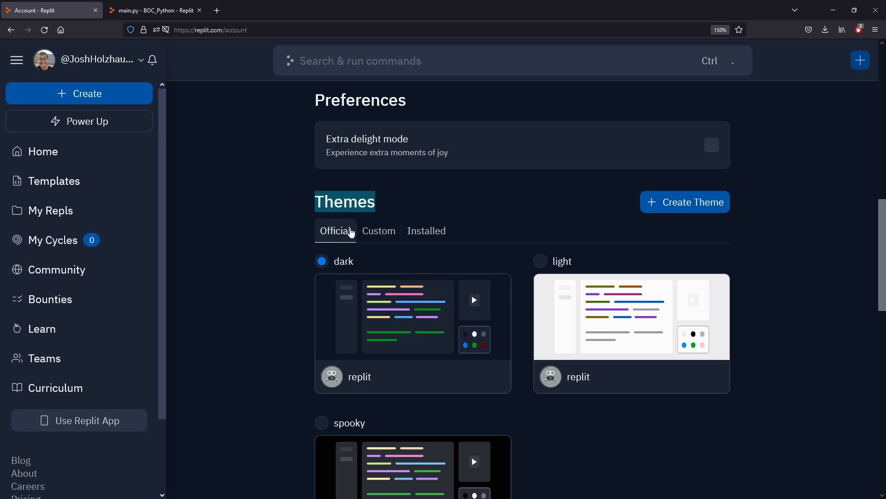
pyautogui.scroll(-3)
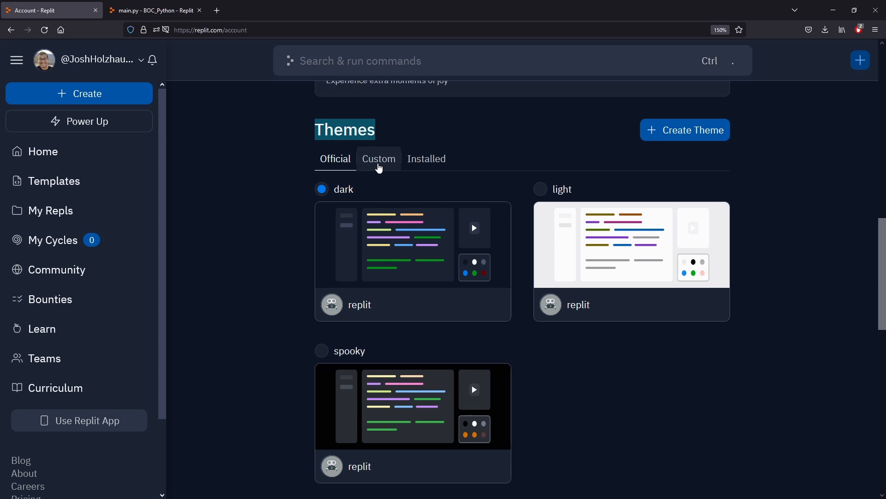
pyautogui.click(378, 159)
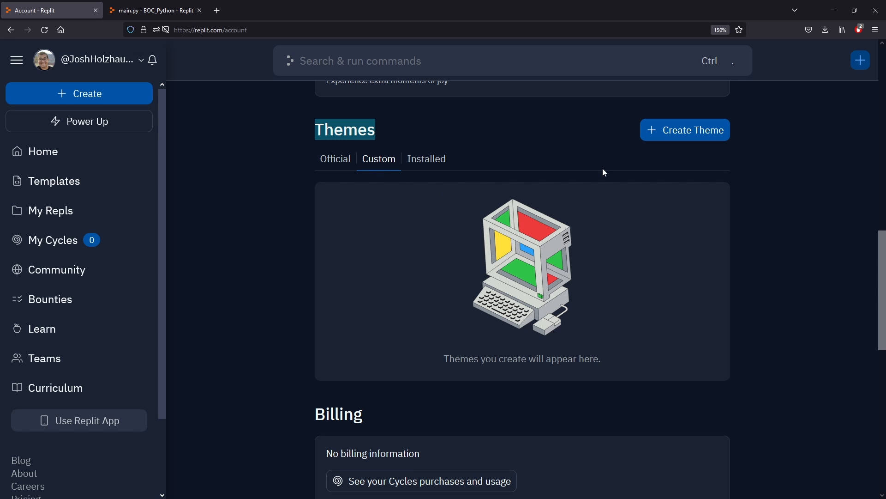
pyautogui.click(685, 129)
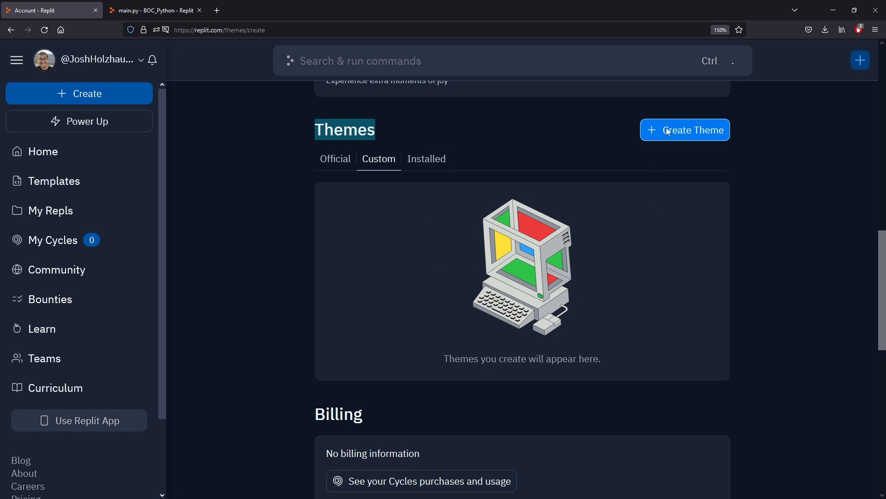
# Enter 'BytesOfCodeTHEME' in the new theme's Title field
pyautogui.click(685, 129)
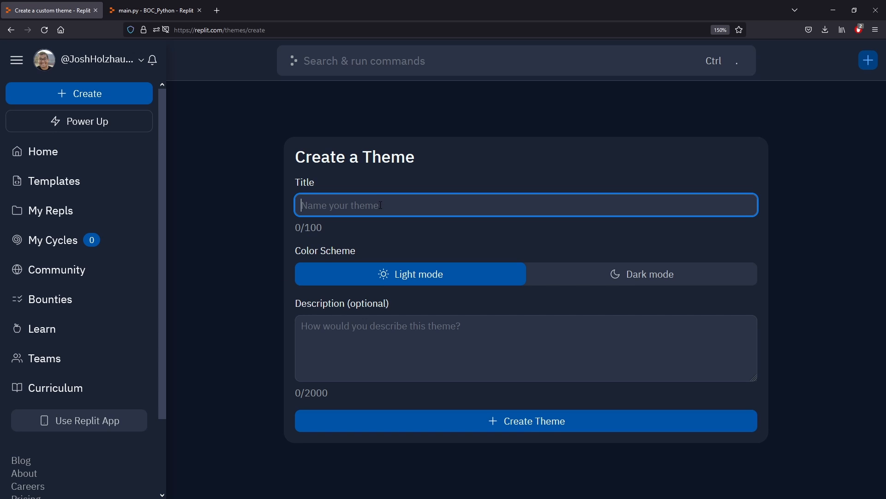
pyautogui.write('Bytes')
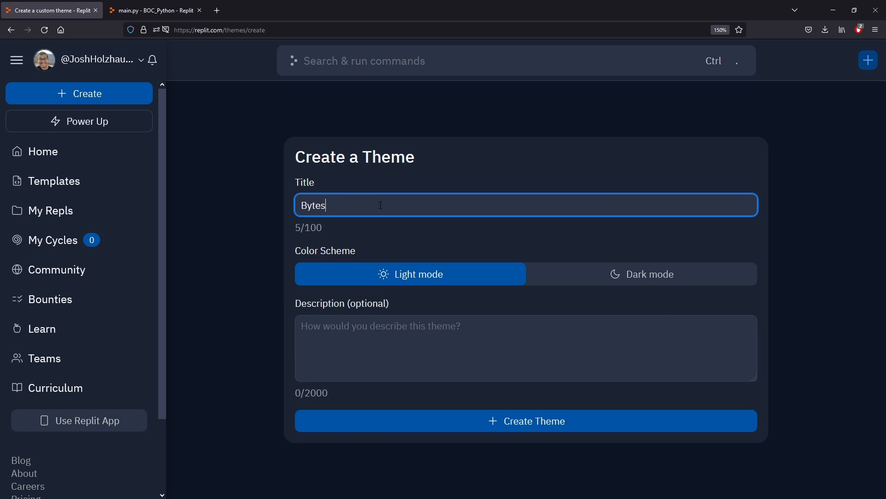
pyautogui.write('OfCodeT')
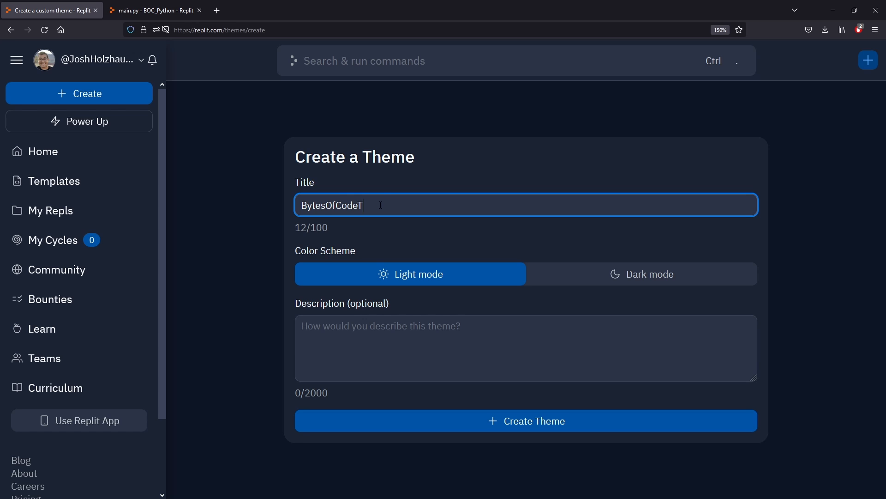
pyautogui.write('HEME')
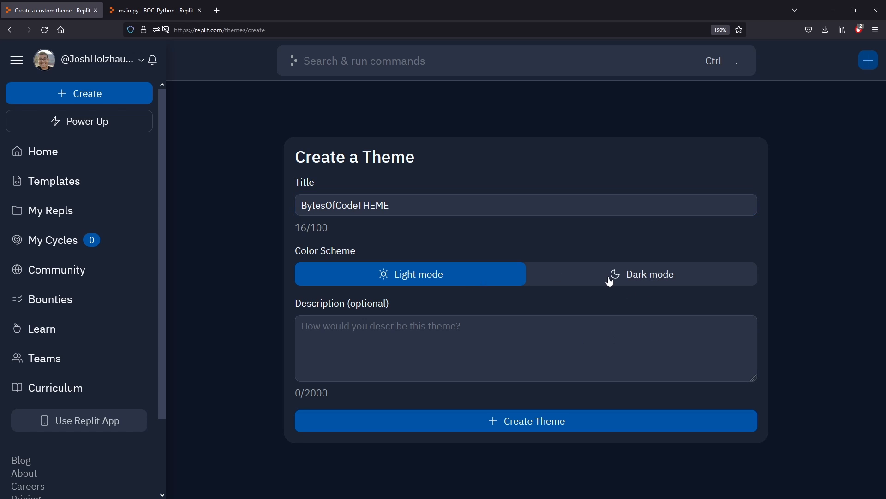
# Create the theme in Dark mode and set its Background hex to #000000
pyautogui.click(526, 422)
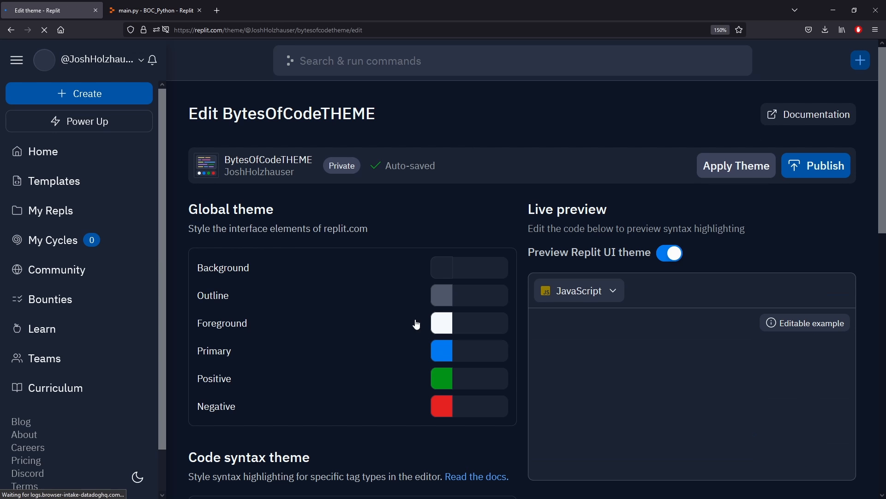
pyautogui.scroll(-3)
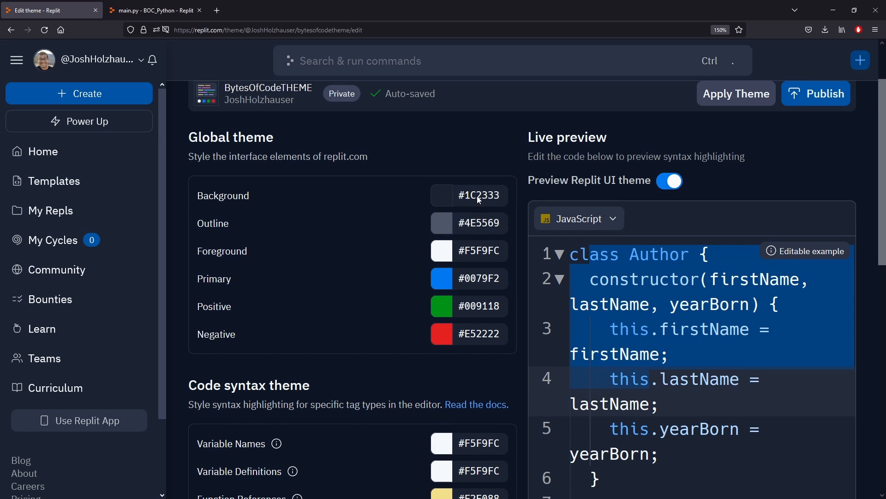
pyautogui.click(441, 196)
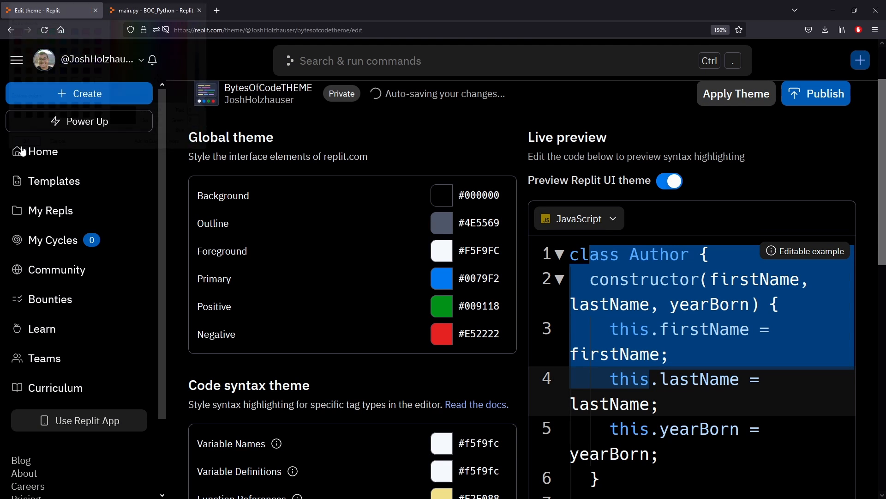
pyautogui.click(579, 218)
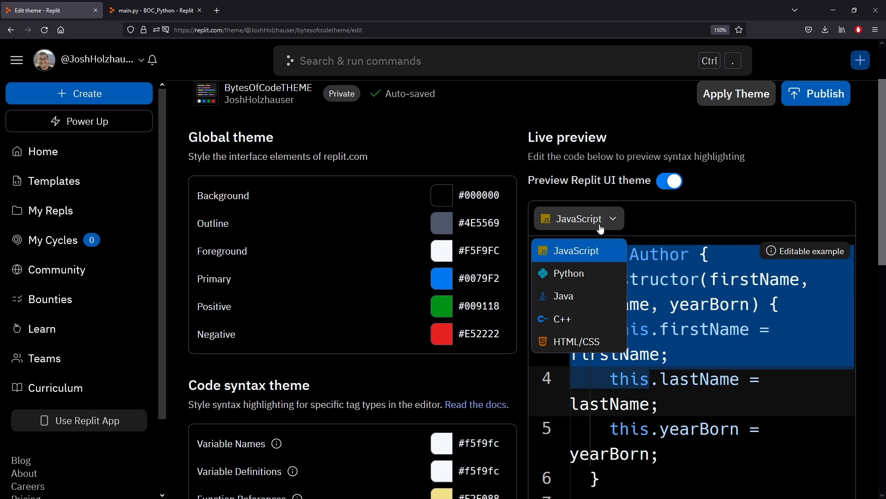
# Switch the live preview's sample language from JavaScript to Python
pyautogui.click(569, 274)
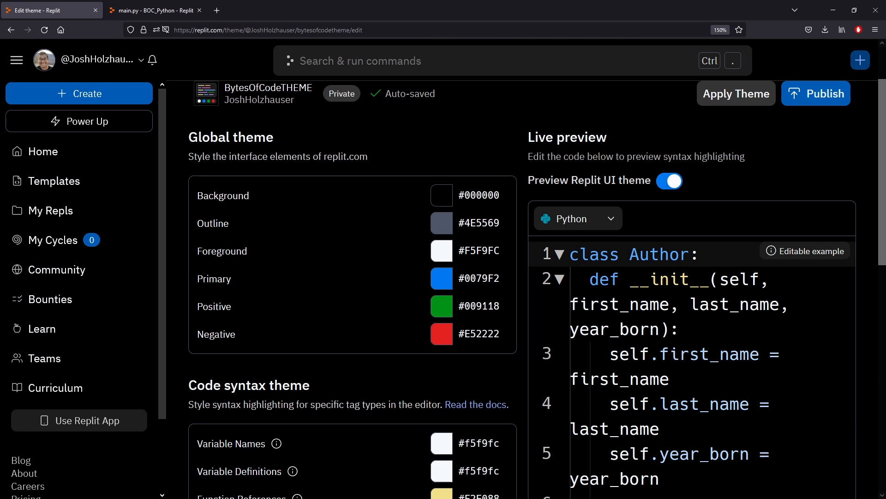
pyautogui.click(681, 329)
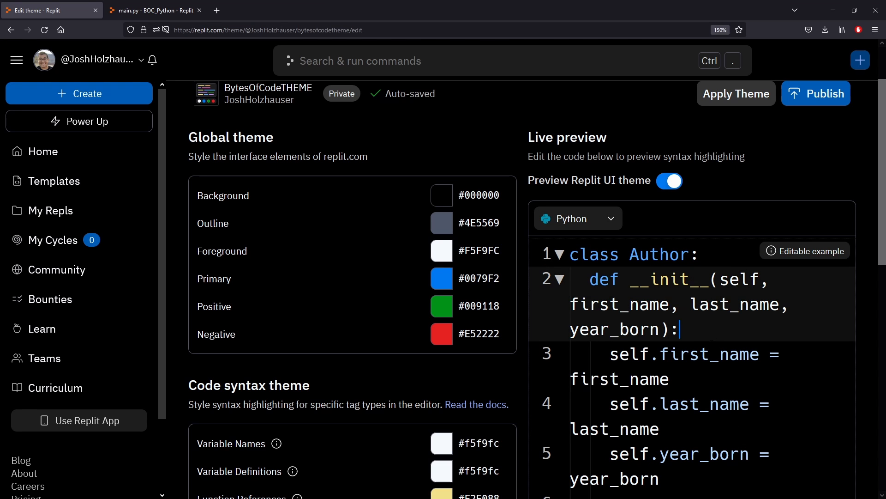
pyautogui.click(577, 218)
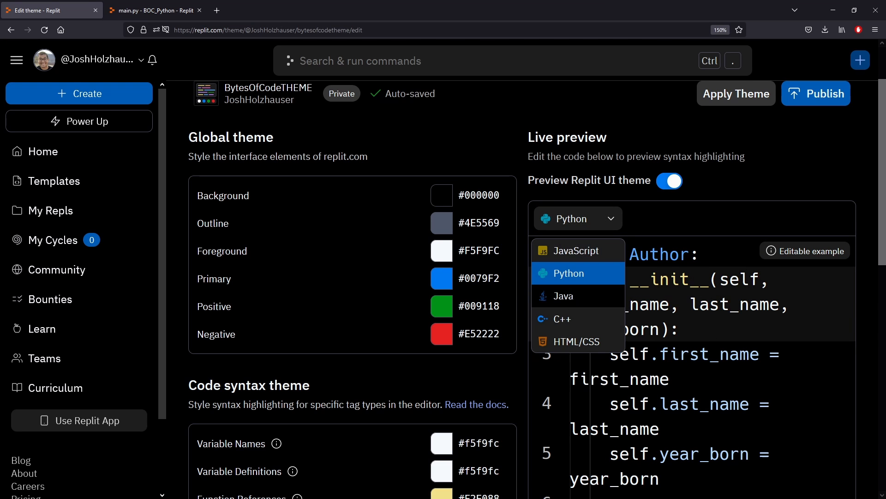
pyautogui.click(563, 295)
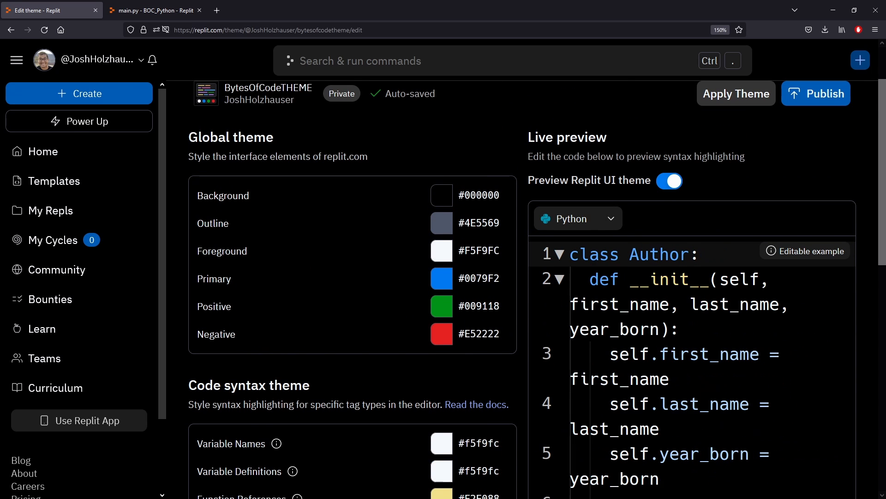
# Set the Class Names colour to cyan #81fcf5 in the Color dialog
pyautogui.scroll(-3)
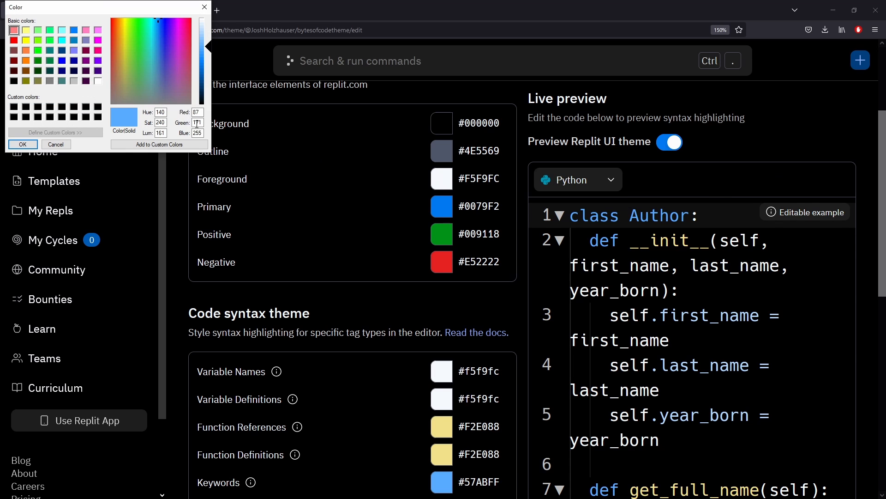
pyautogui.click(155, 25)
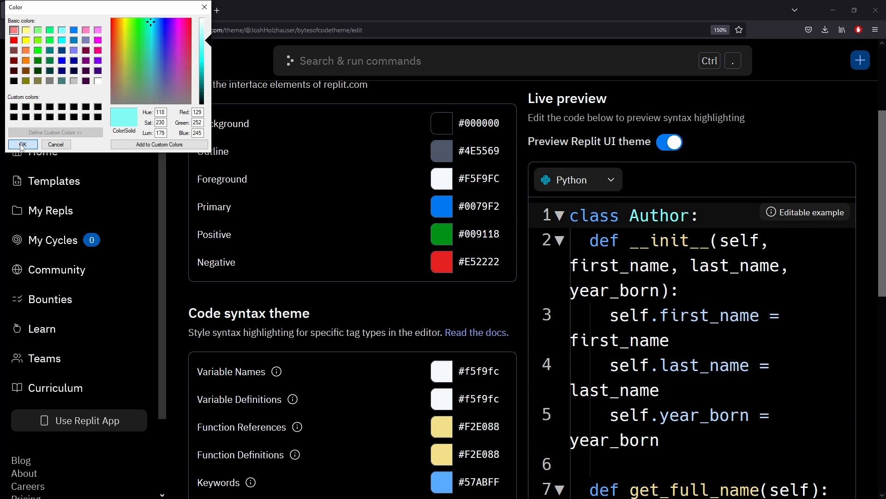
pyautogui.click(22, 144)
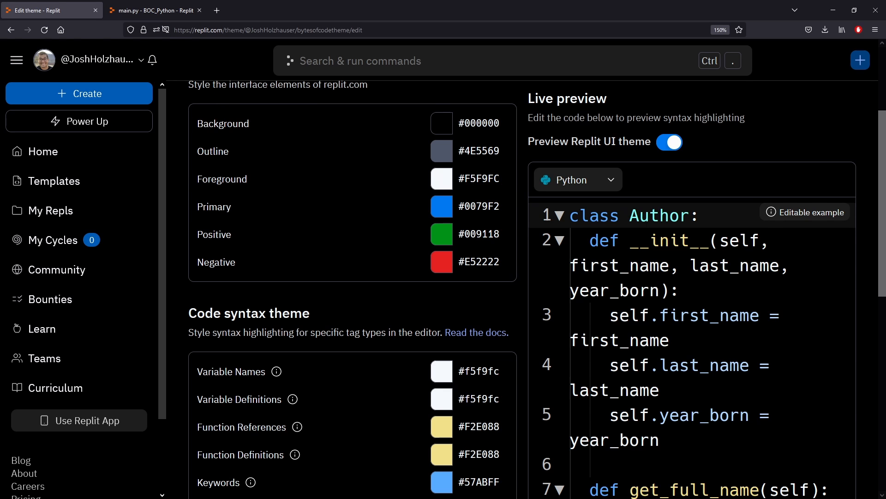
# Set the Comments colour to darker green #007d16 (0,125,22)
pyautogui.scroll(-3)
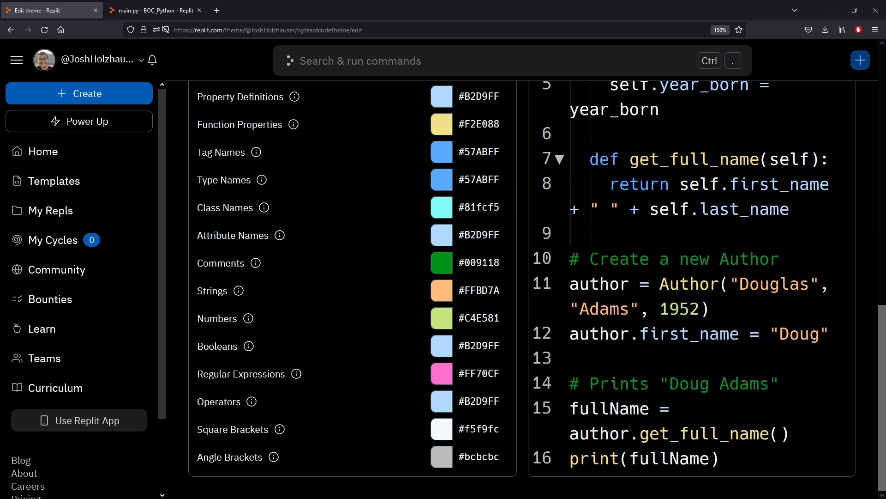
pyautogui.click(618, 258)
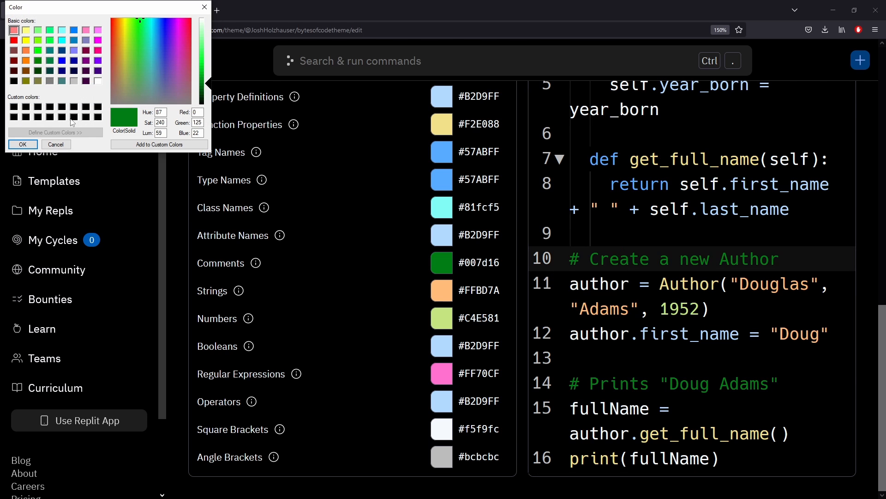
pyautogui.click(56, 144)
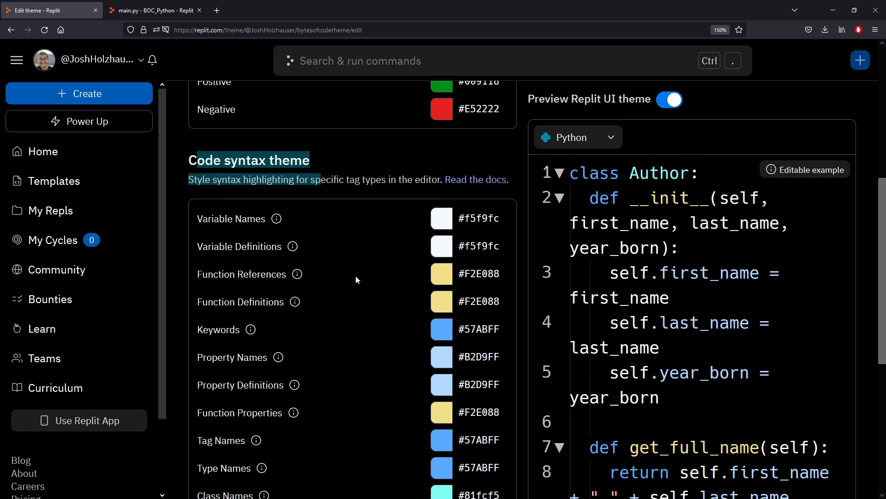
# Set the Strings colour to pink #f782eb
pyautogui.scroll(-3)
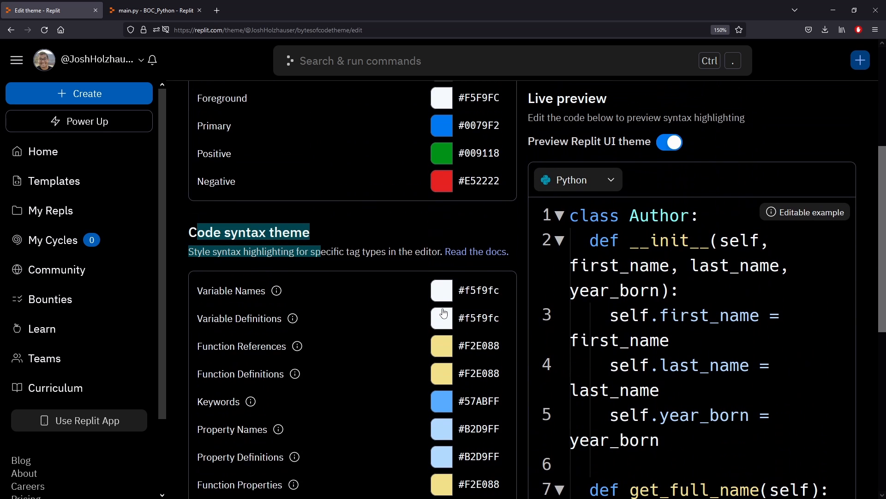
pyautogui.scroll(-3)
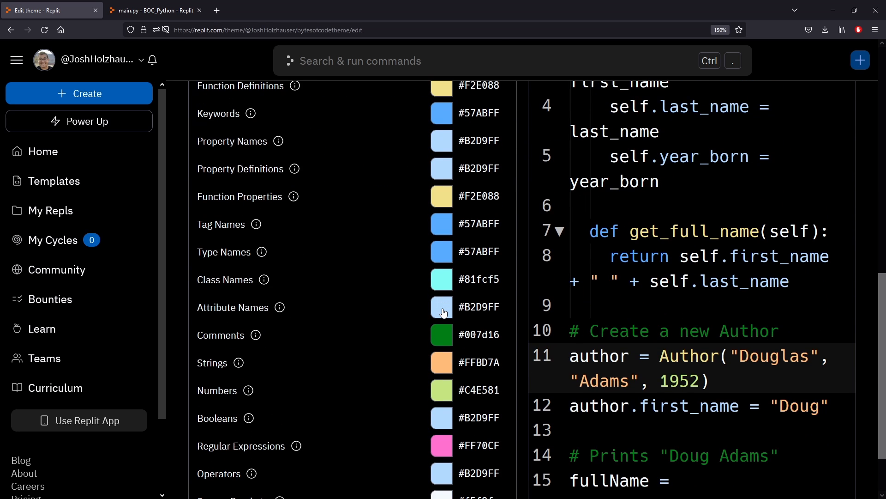
pyautogui.scroll(-3)
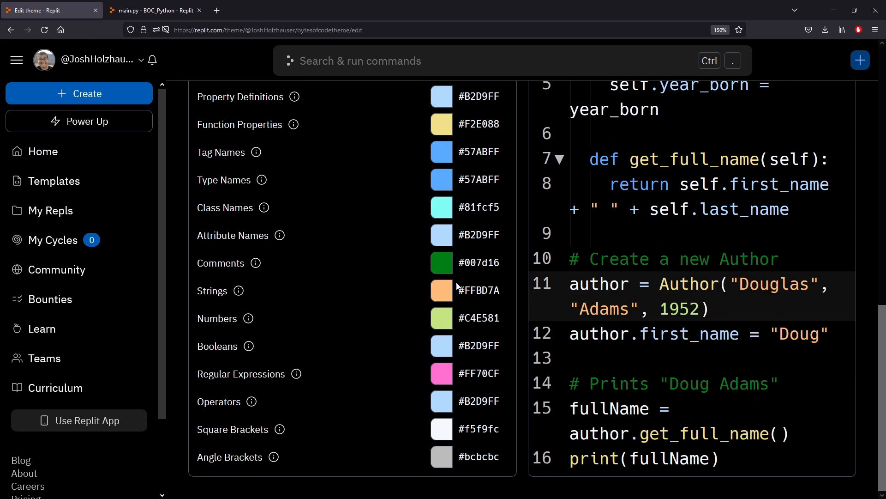
pyautogui.click(441, 290)
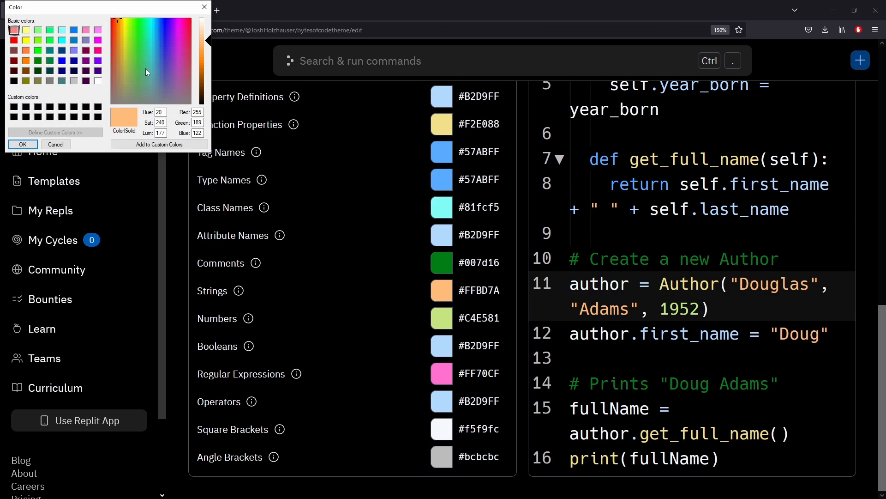
pyautogui.click(181, 33)
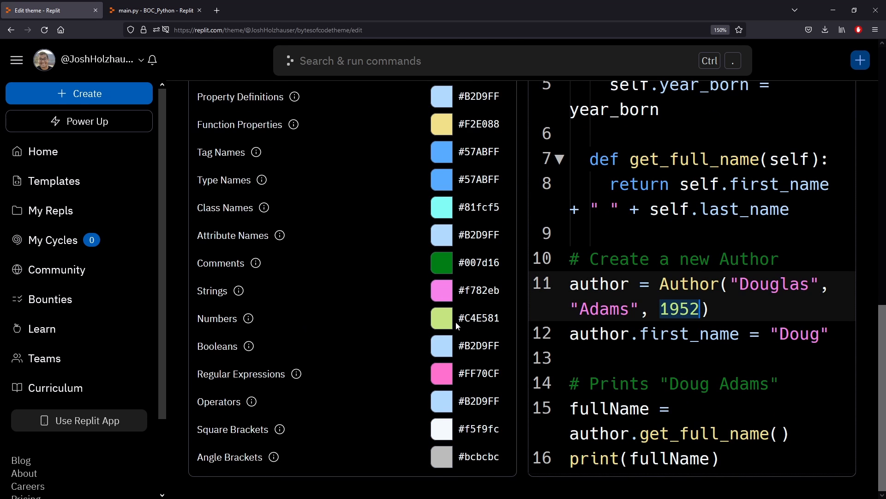
# Set the Numbers colour to soft lavender #a7a9f3, lightening it with the luminance slider
pyautogui.click(441, 318)
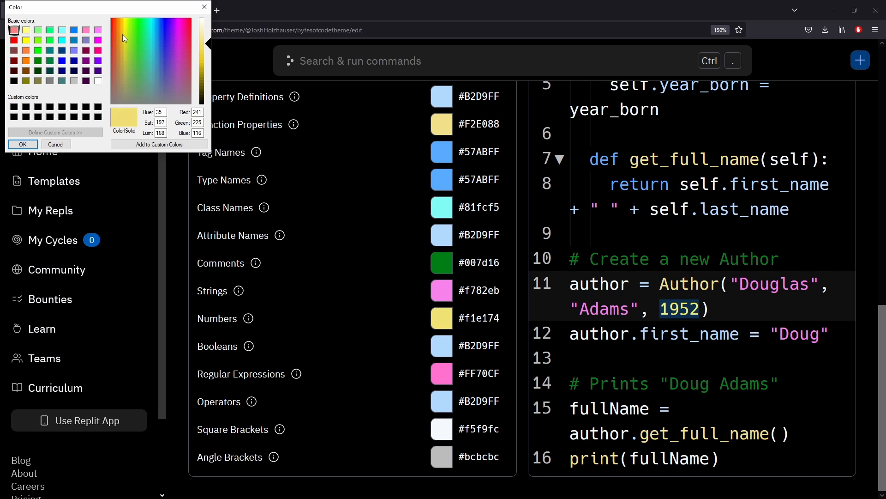
pyautogui.click(123, 65)
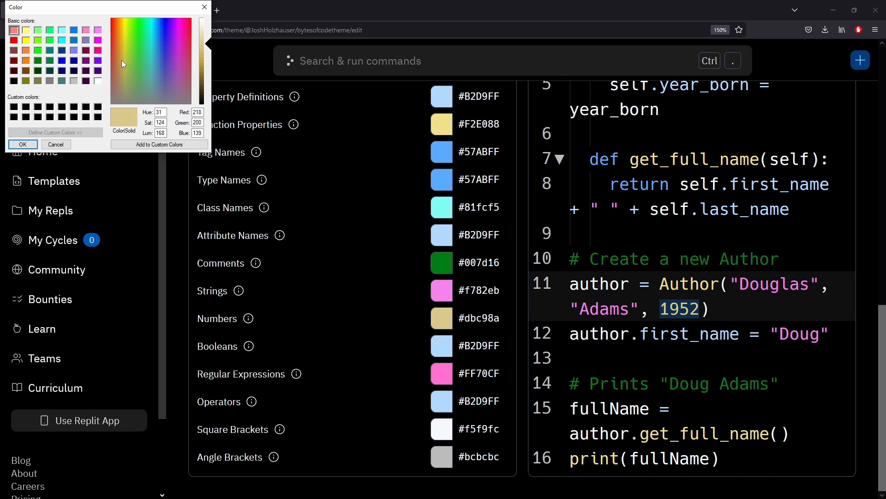
pyautogui.click(165, 42)
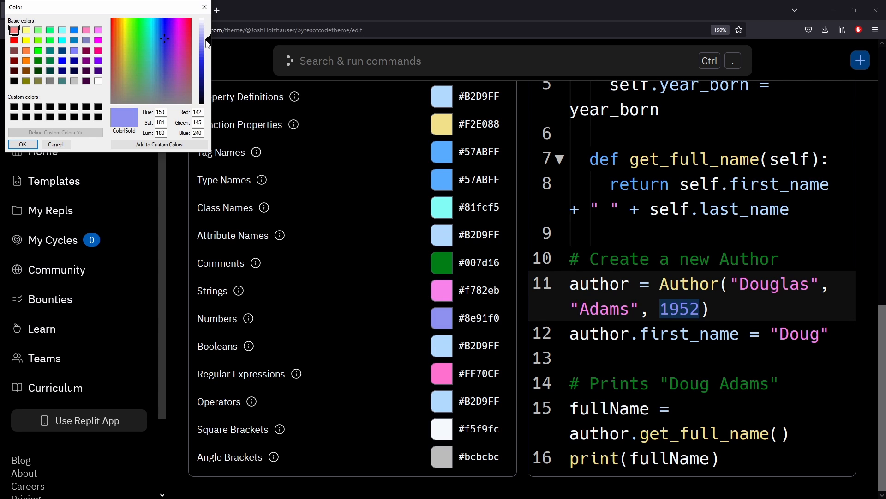
pyautogui.moveTo(202, 42); pyautogui.dragTo(202, 32)
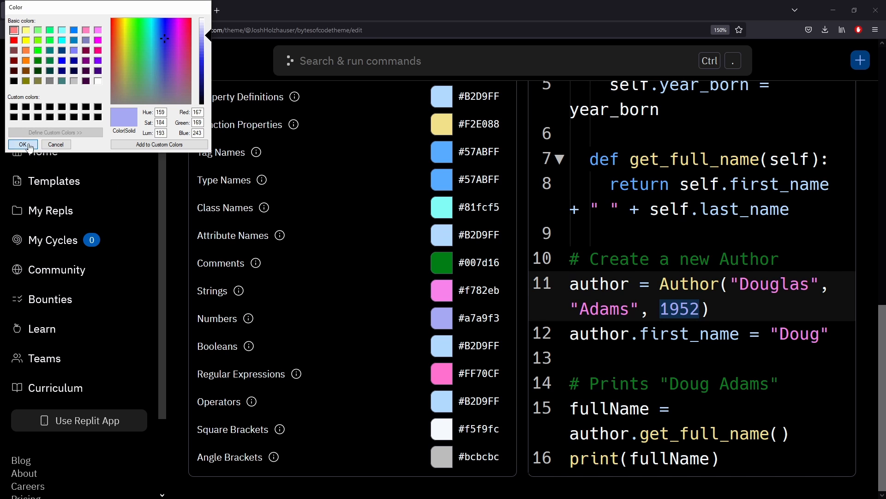
pyautogui.click(22, 144)
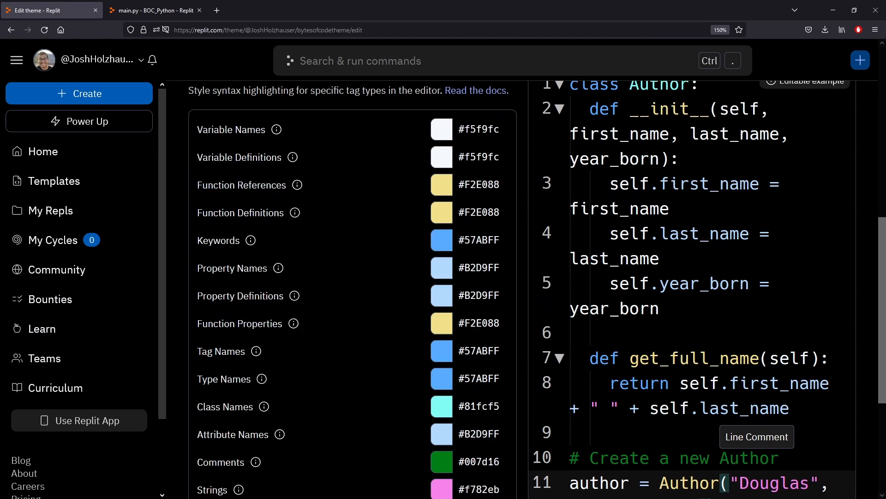
# Apply BytesOfCodeTHEME to the account with Apply Theme
pyautogui.scroll(-3)
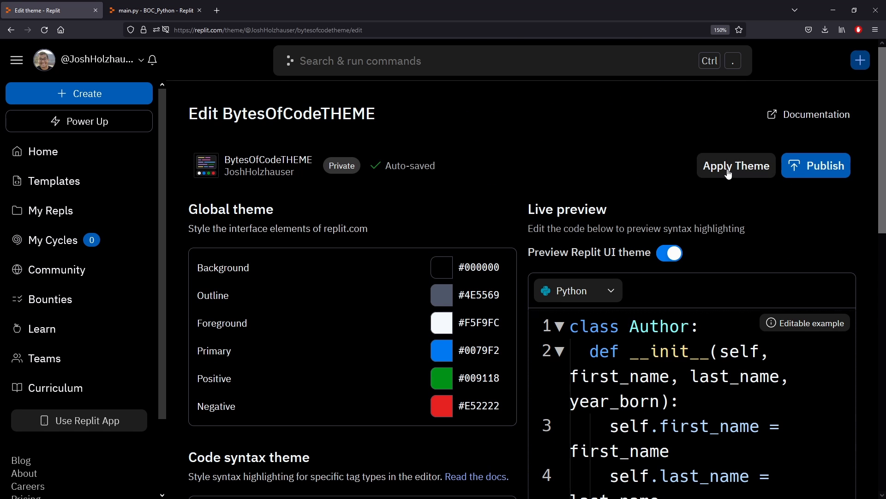
pyautogui.click(737, 166)
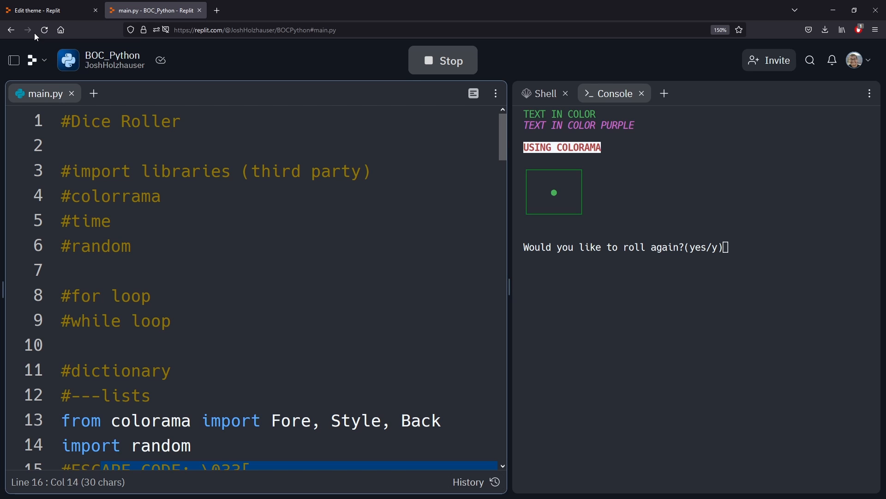
# Reload BOC_Python and scroll main.py to check green comments and pink strings on black
pyautogui.click(443, 60)
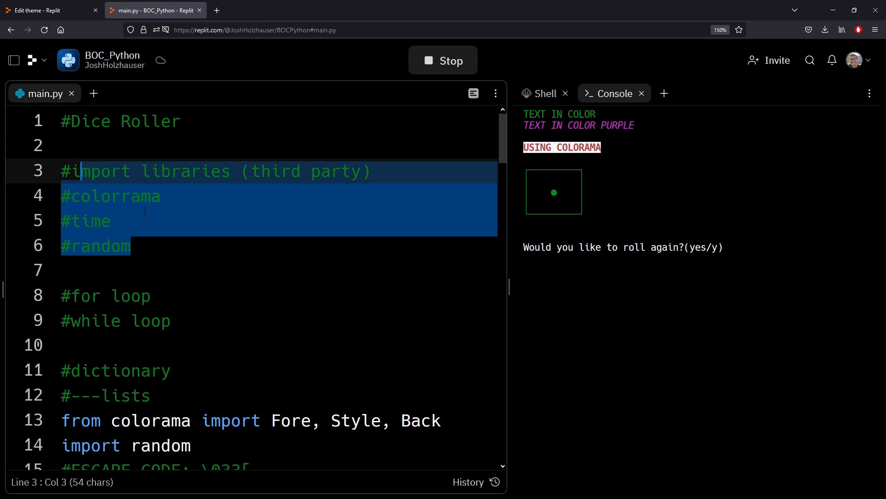
pyautogui.scroll(-3)
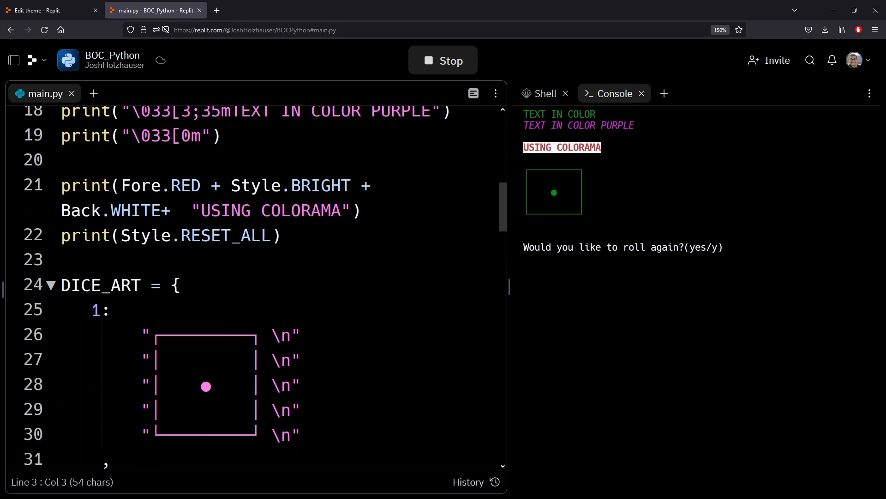
pyautogui.scroll(-3)
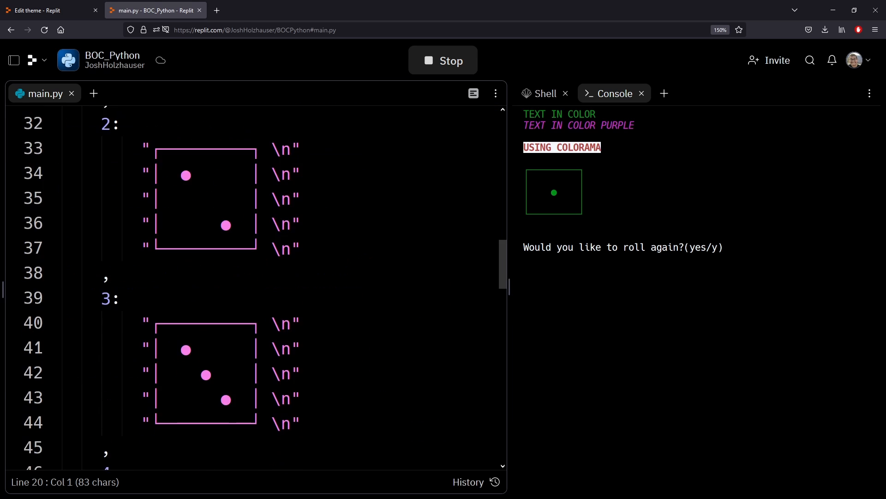
pyautogui.scroll(-3)
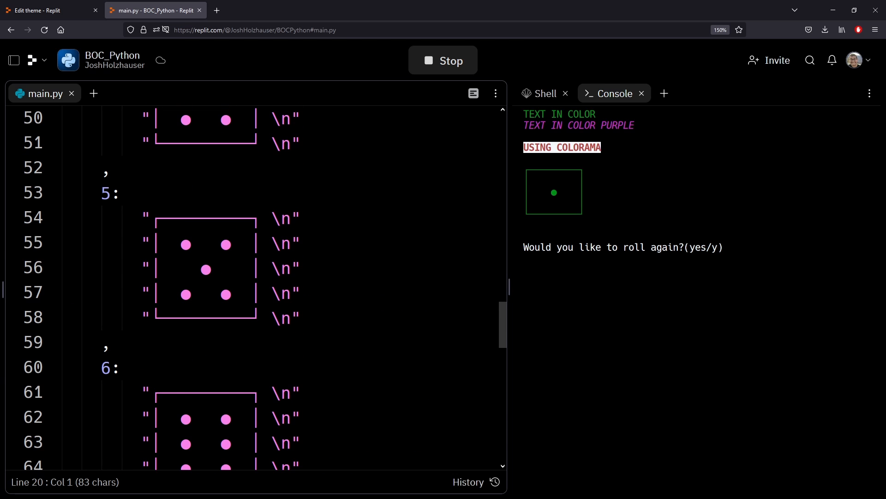
pyautogui.scroll(-3)
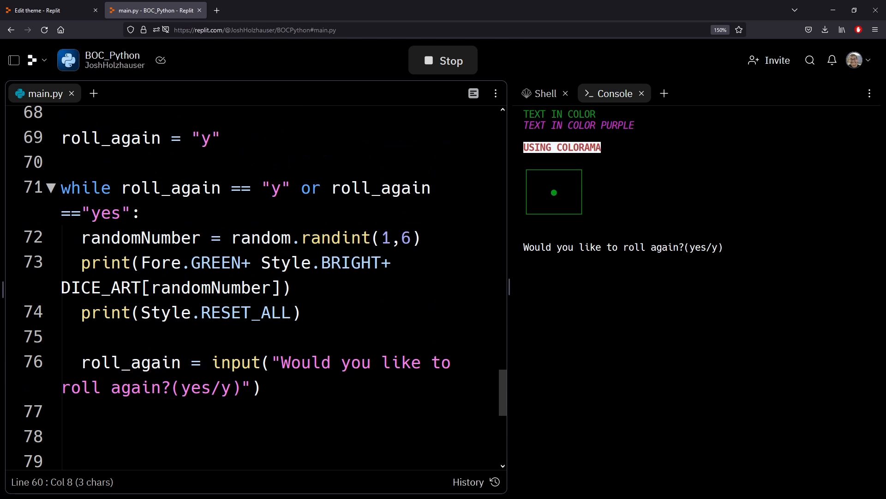